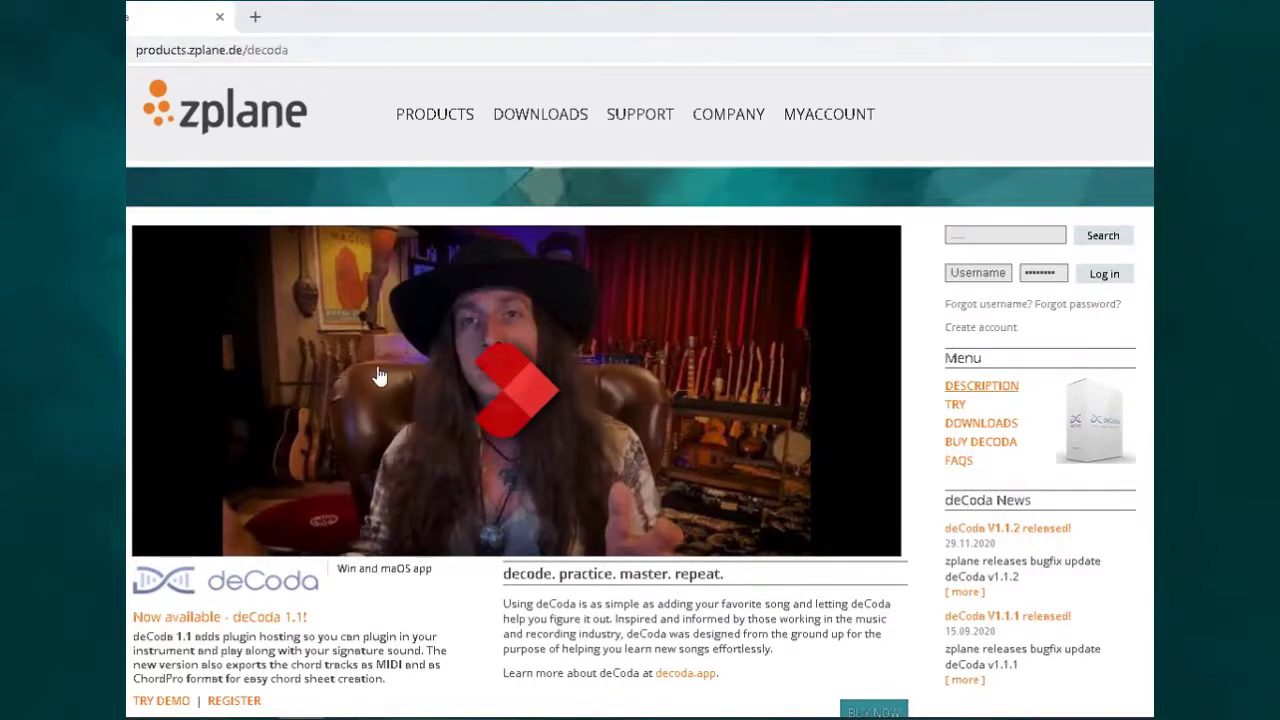
- Scroll down the zplane deCoda product page before leaving the browser for the desktop
scroll(down, 3)
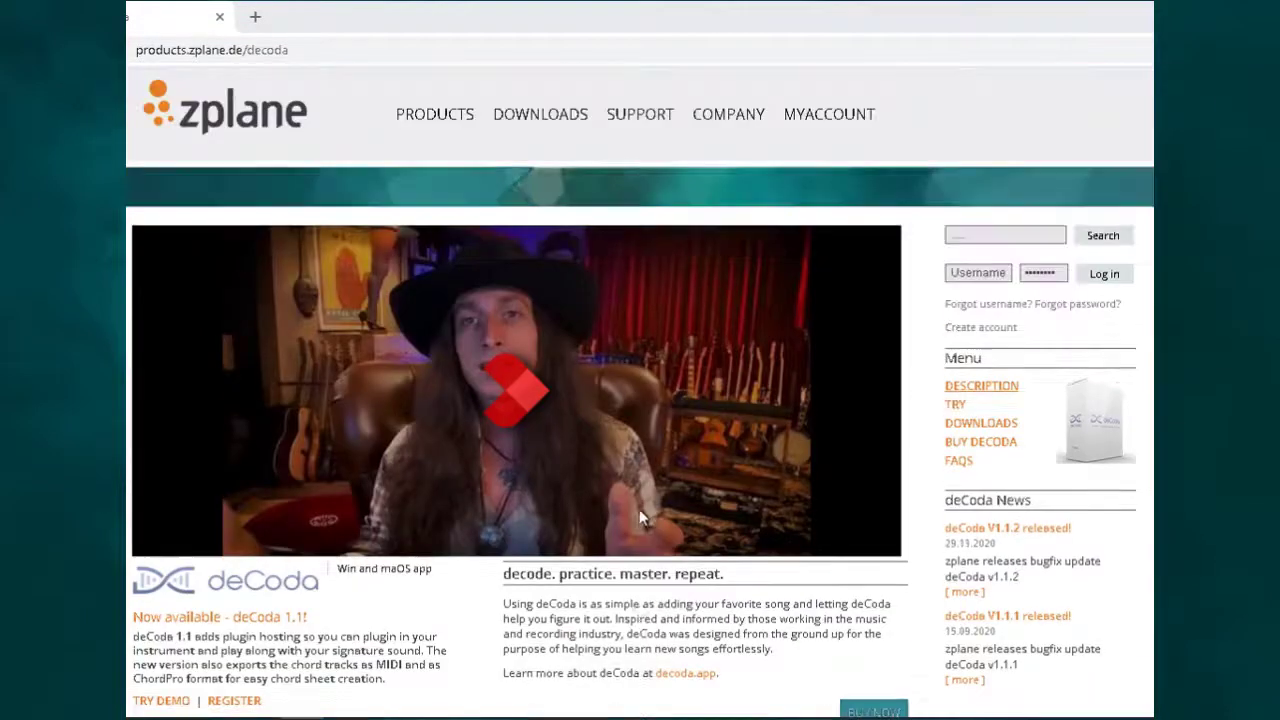
scroll(down, 3)
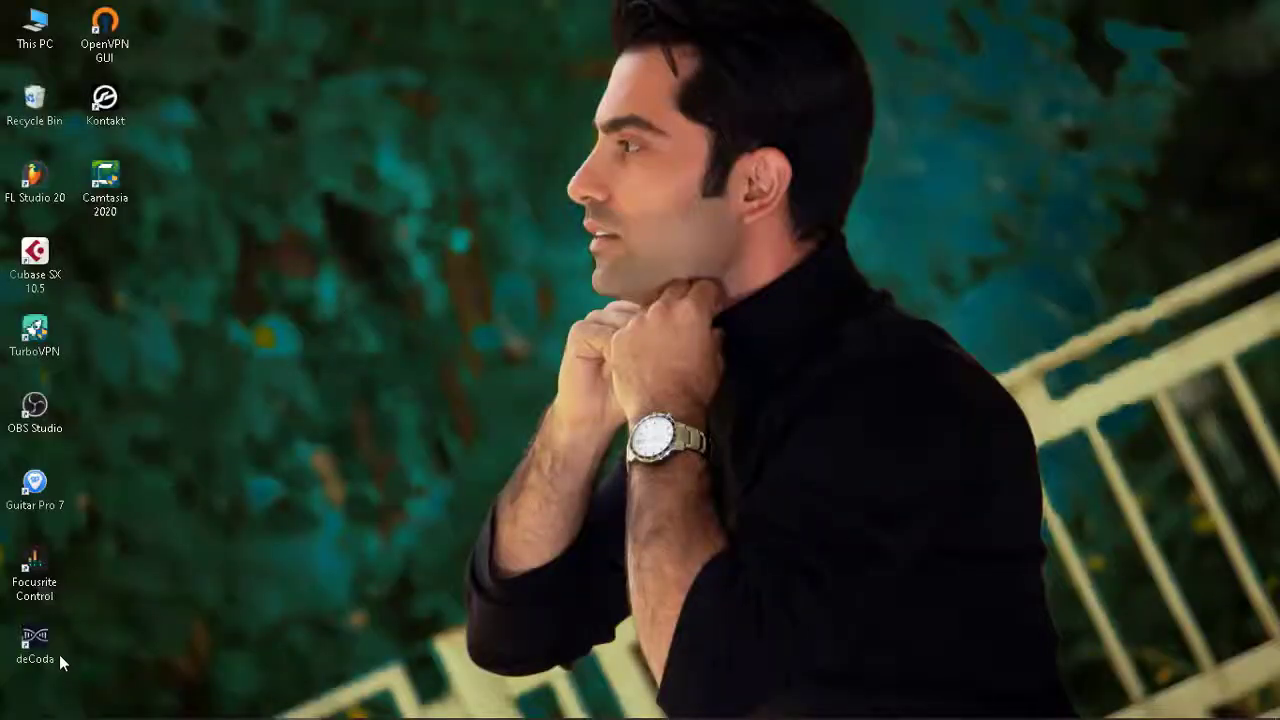
- Launch deCoda from its desktop shortcut
click(36, 644)
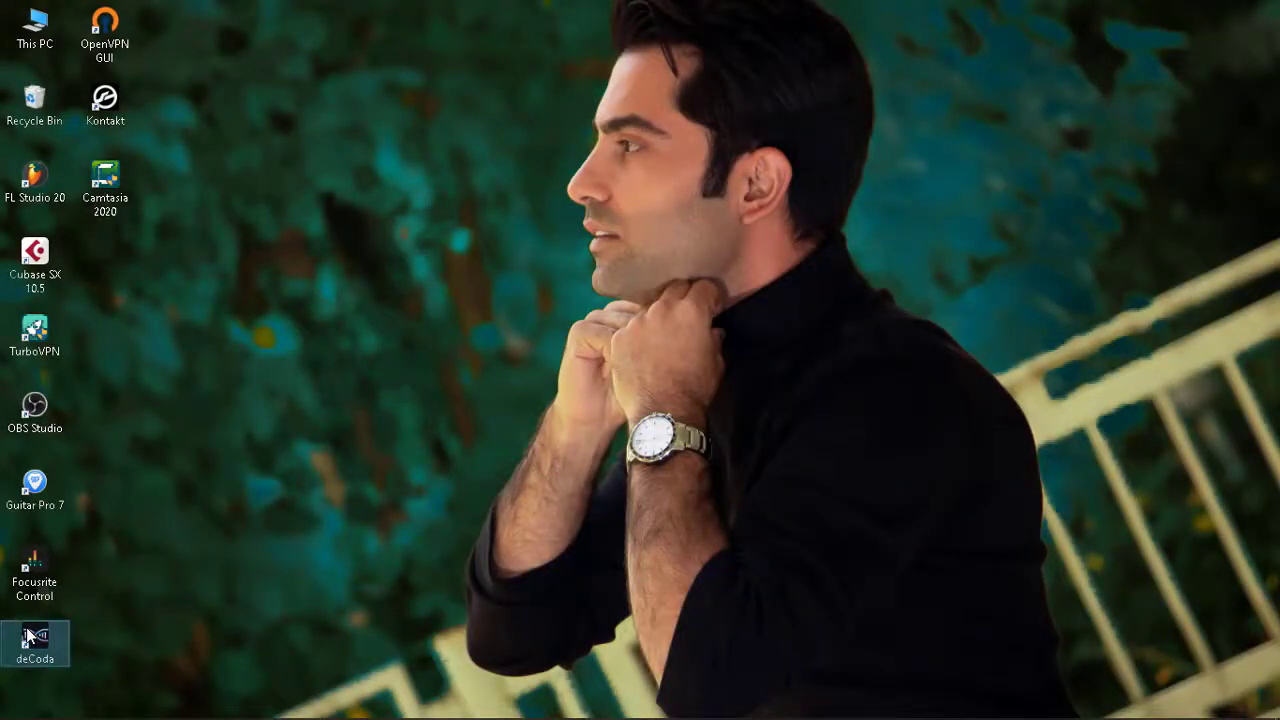
double_click(32, 638)
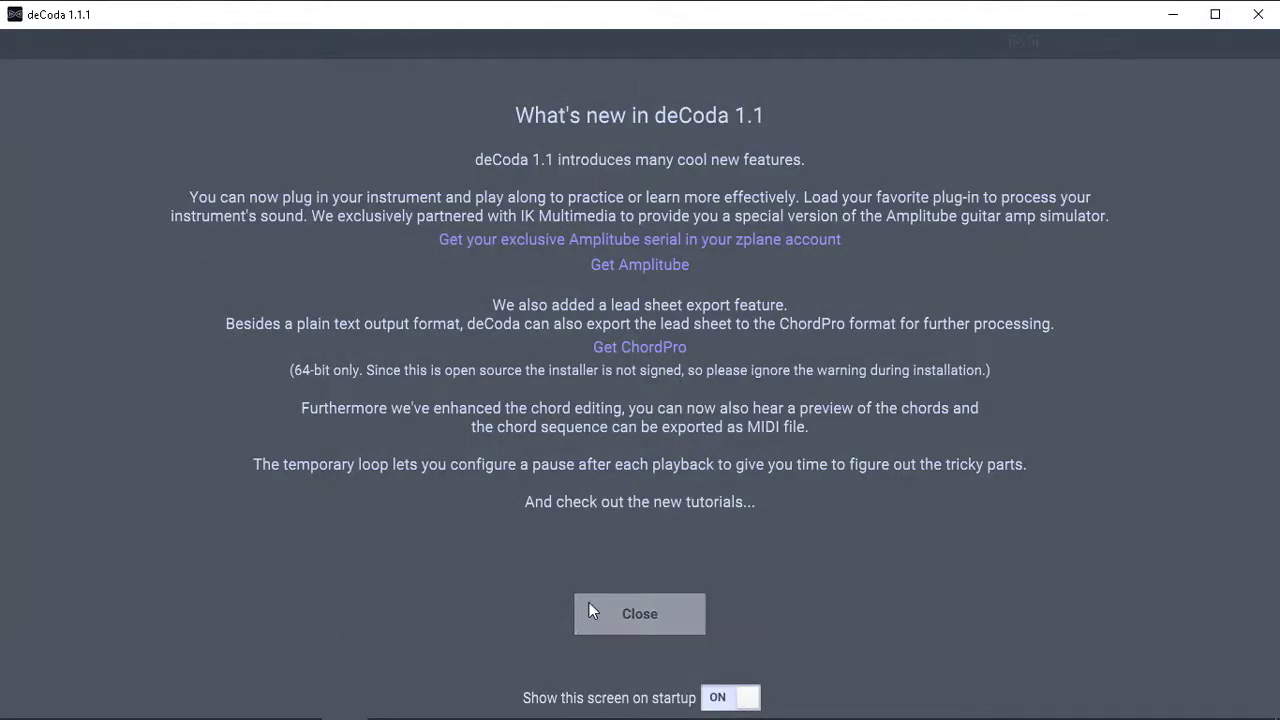
mouse_move(498, 428)
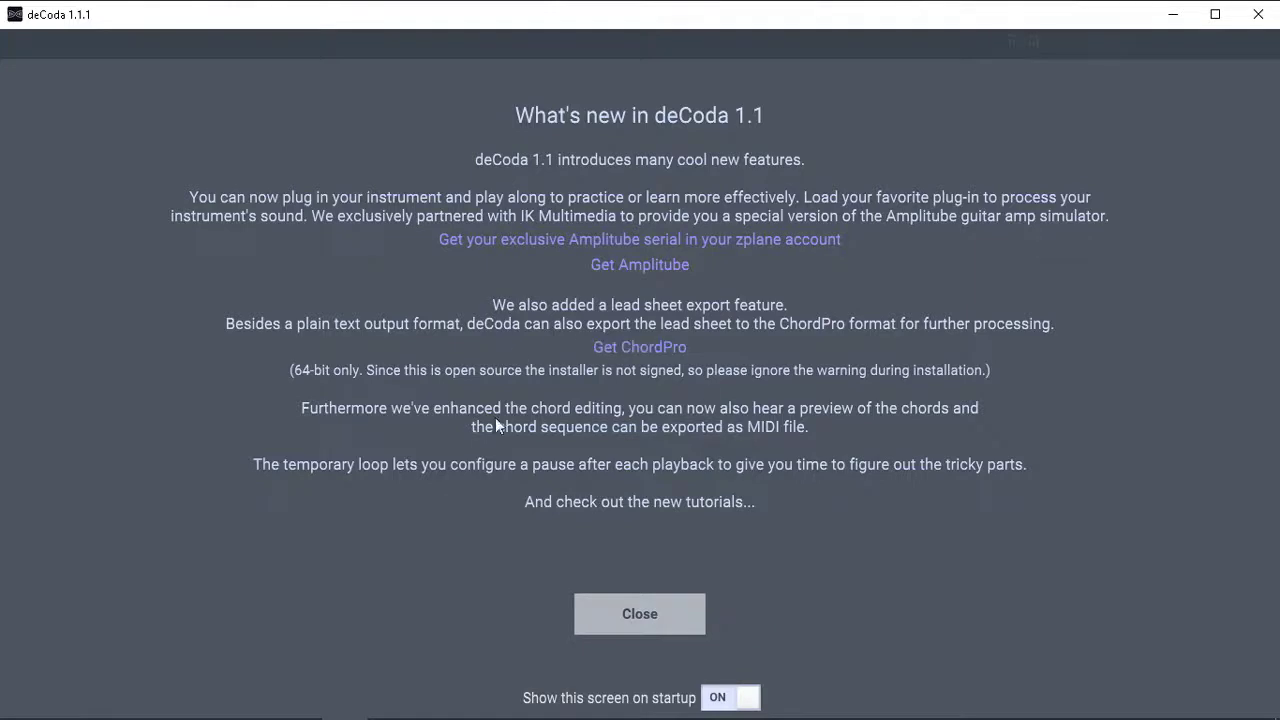
mouse_move(564, 440)
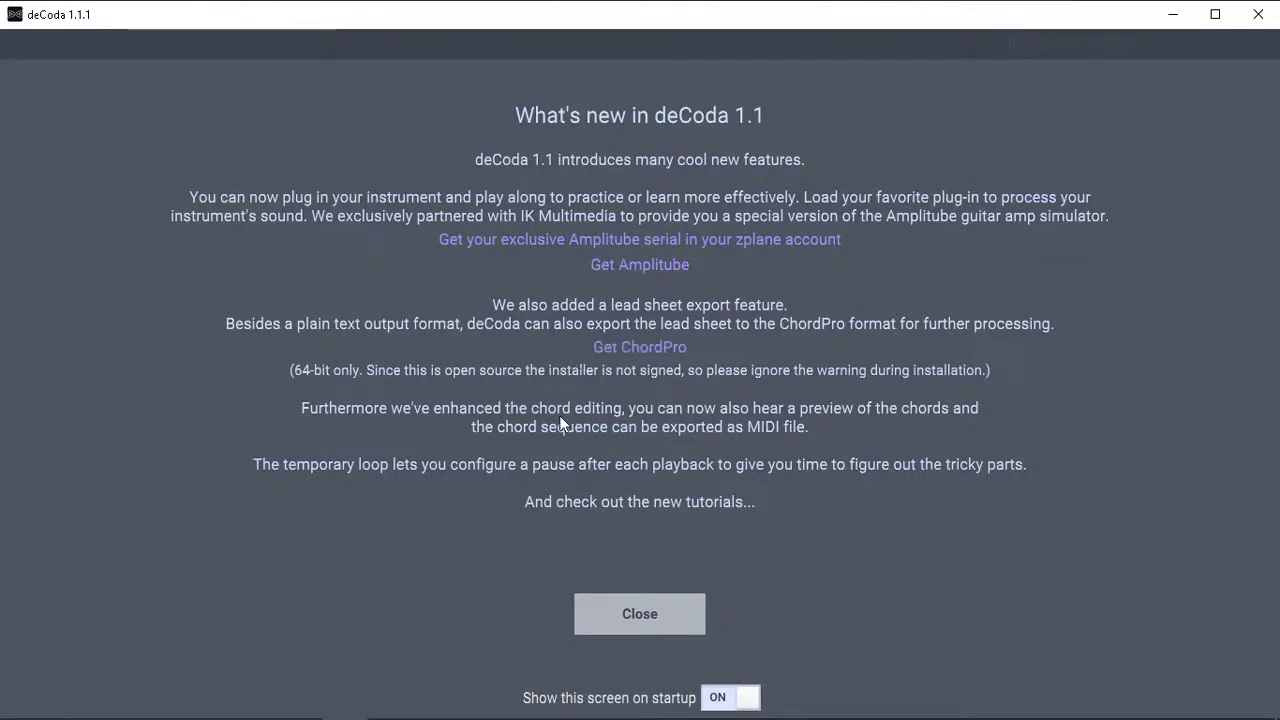
mouse_move(640, 532)
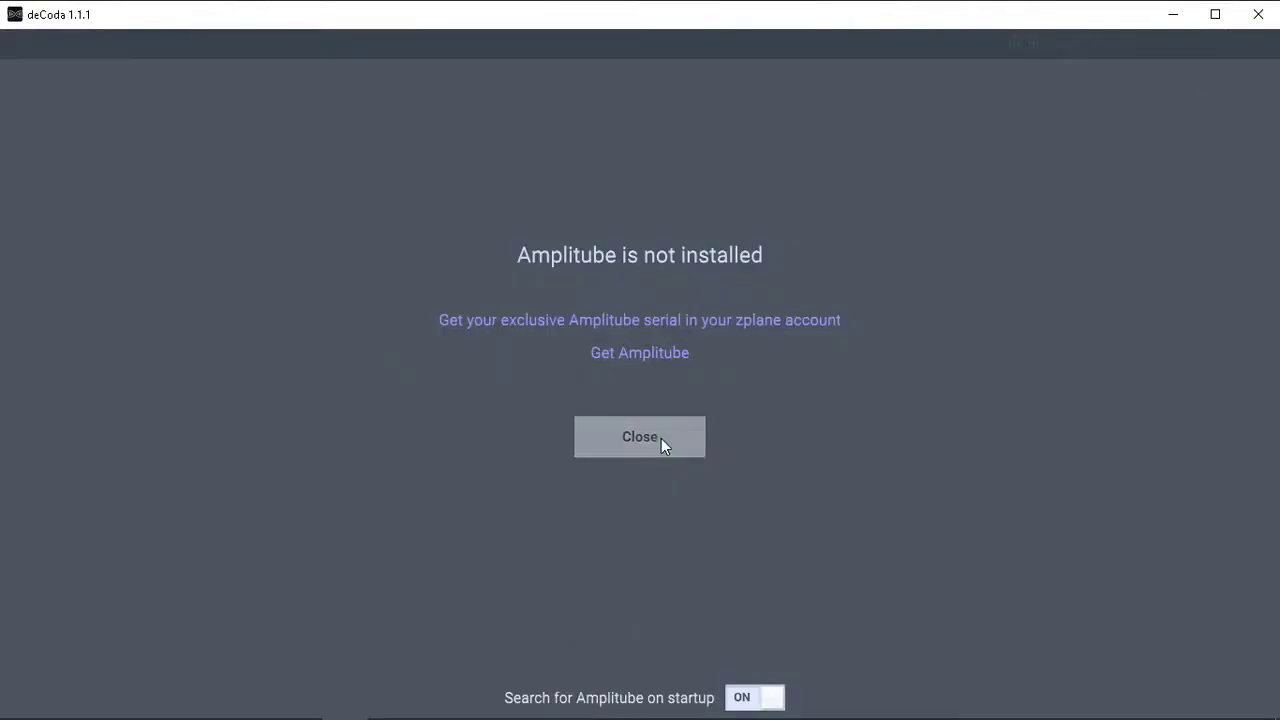
- Dismiss the Amplitube notice and the Tutorials welcome so Sigar Final Master shows its waveform
click(640, 436)
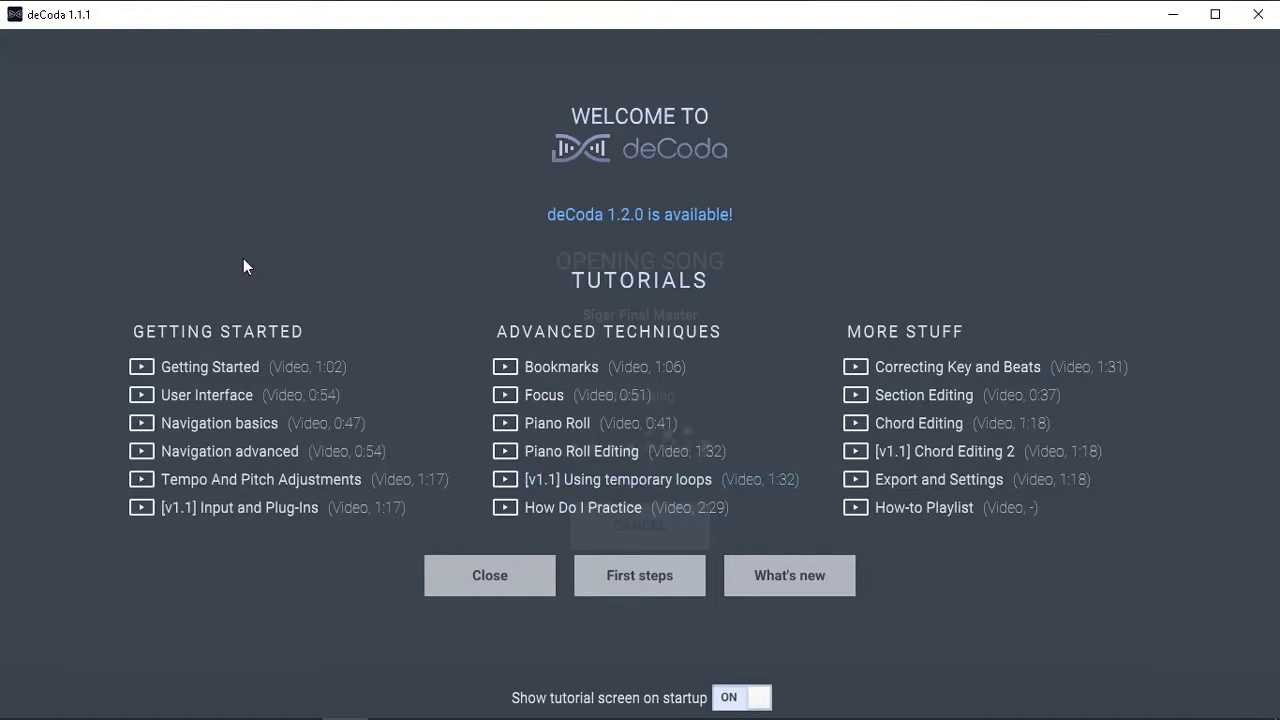
mouse_move(564, 344)
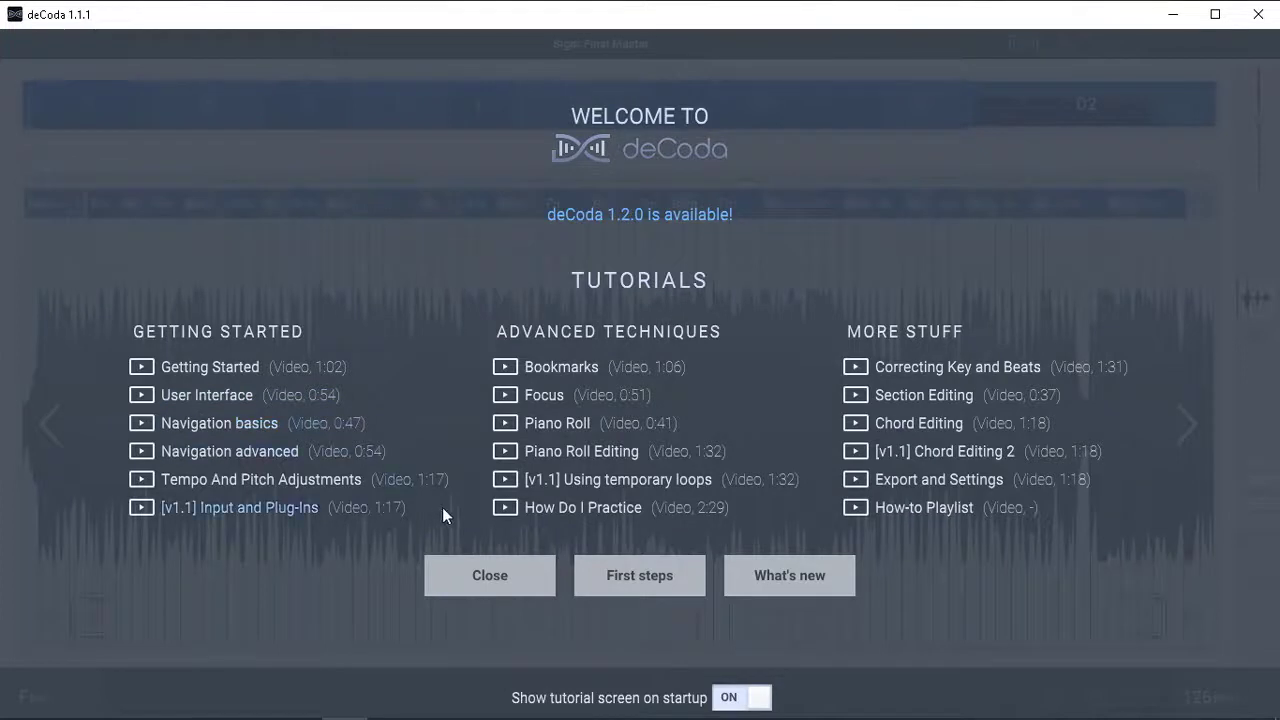
mouse_move(180, 368)
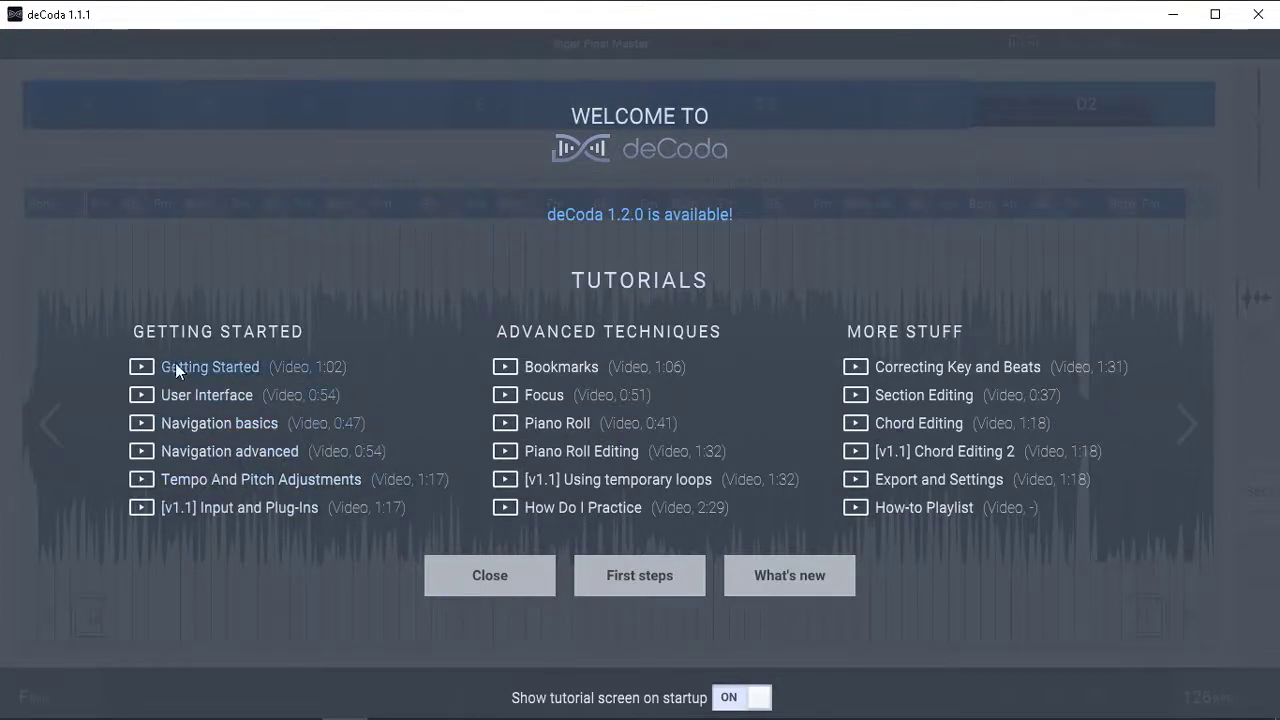
mouse_move(738, 404)
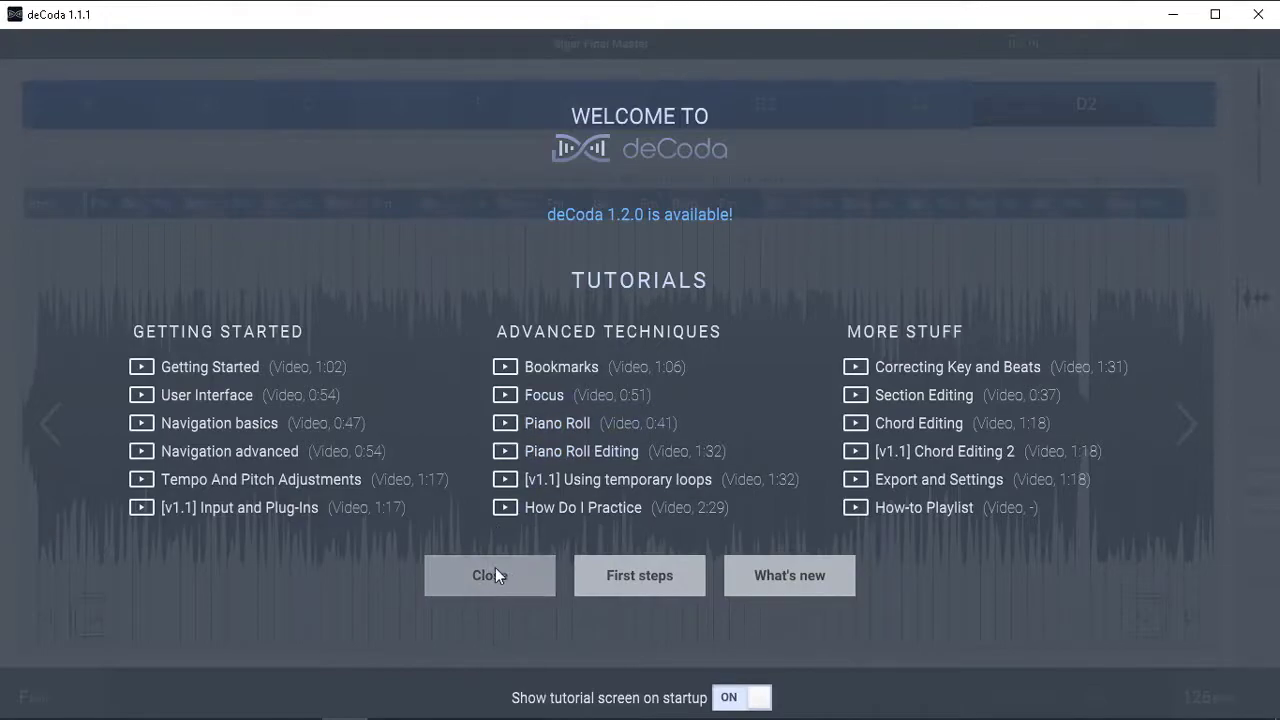
click(488, 576)
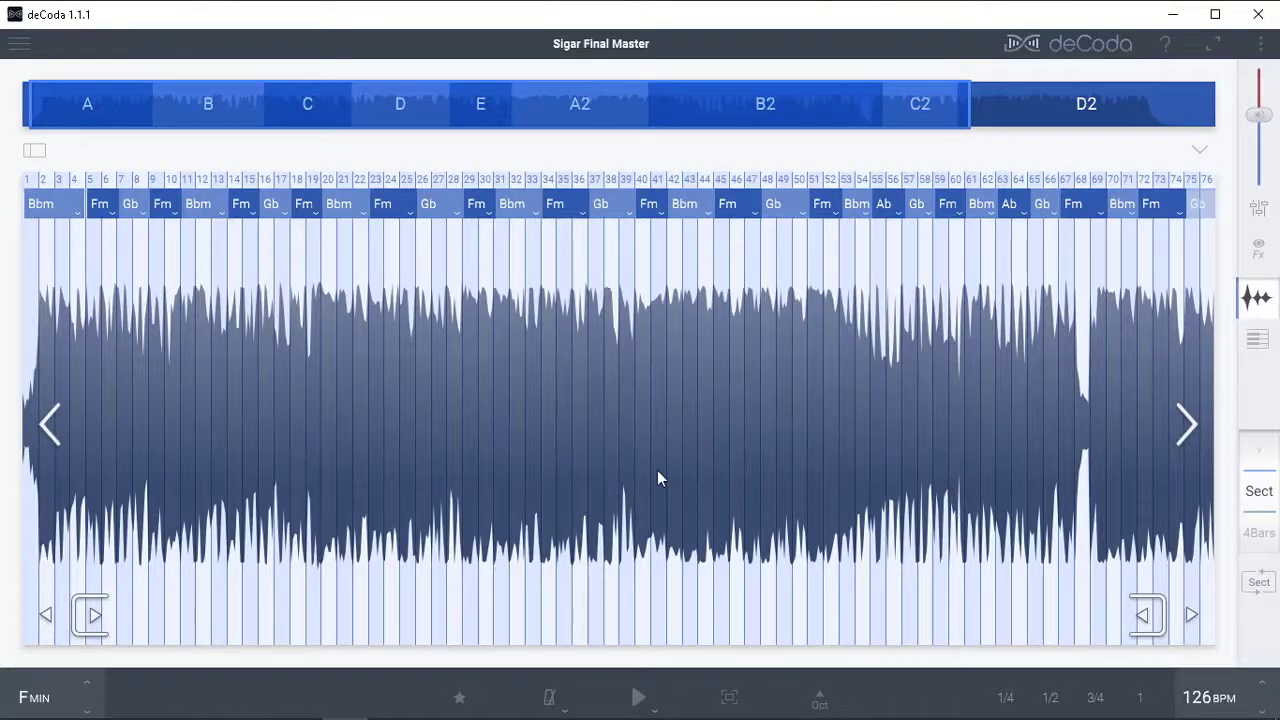
mouse_move(682, 470)
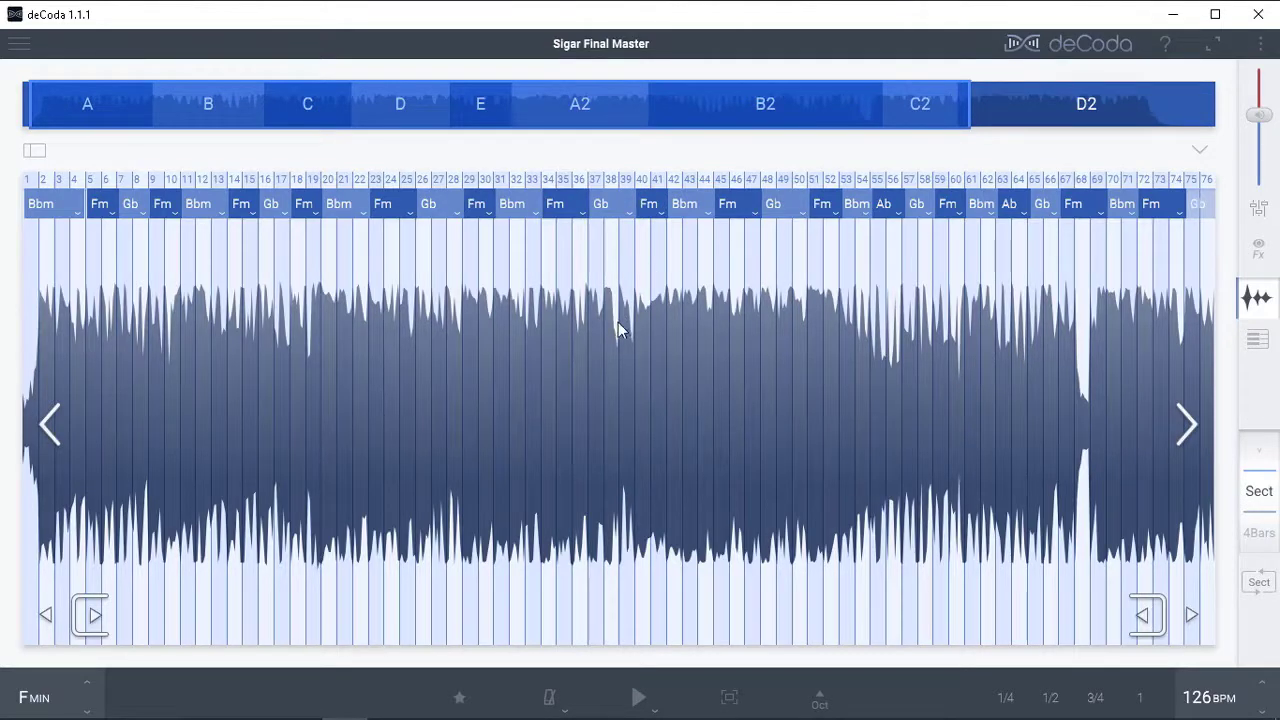
mouse_move(612, 140)
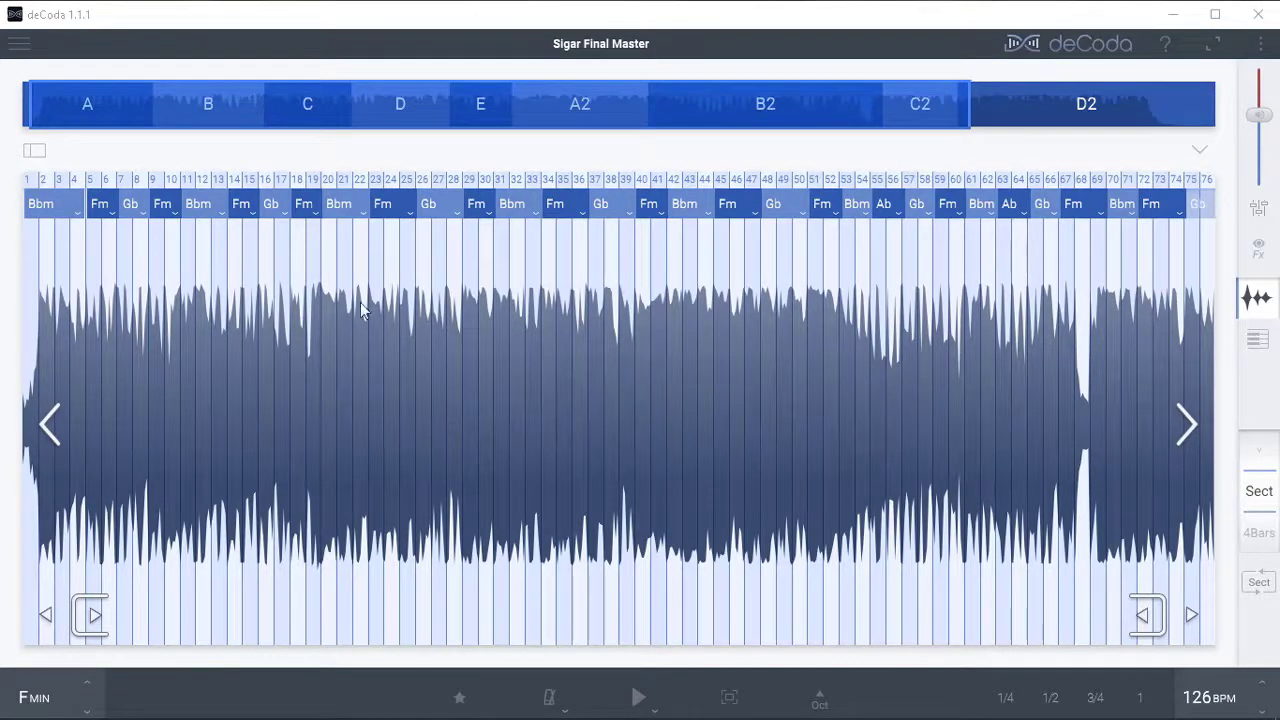
mouse_move(956, 444)
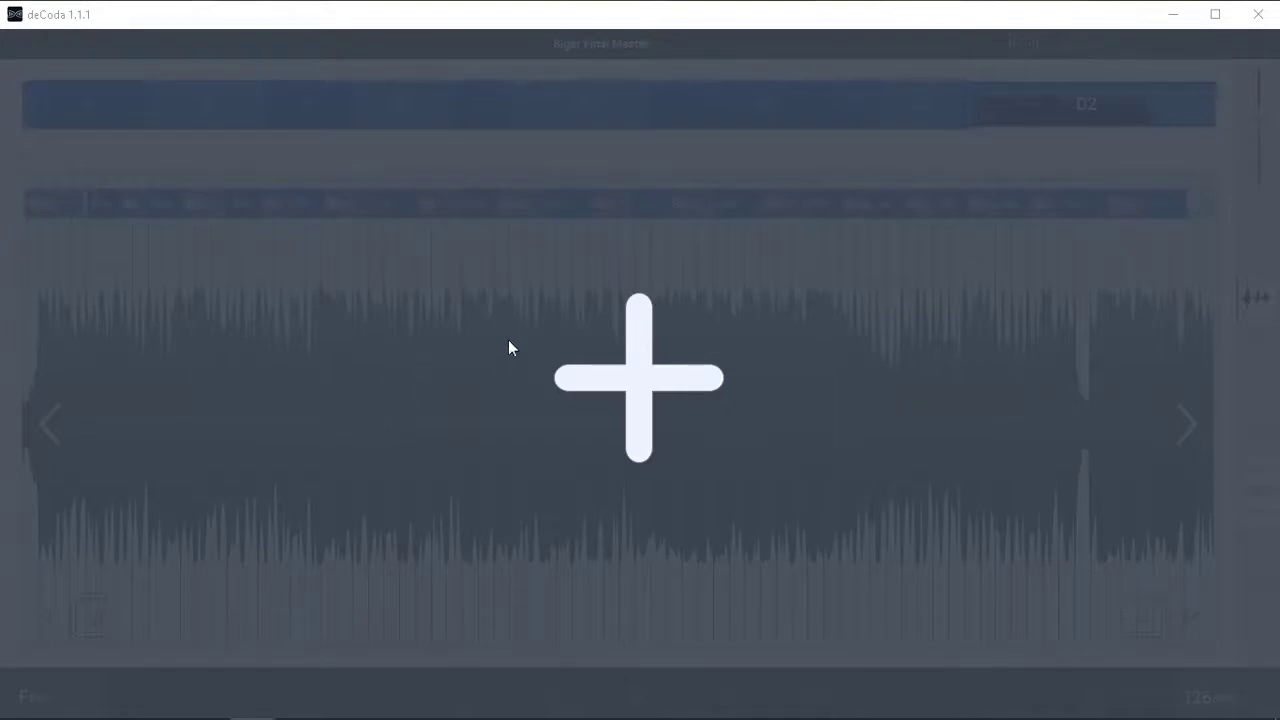
- Load the song Sigar Final Master and let deCoda analyse it
click(640, 380)
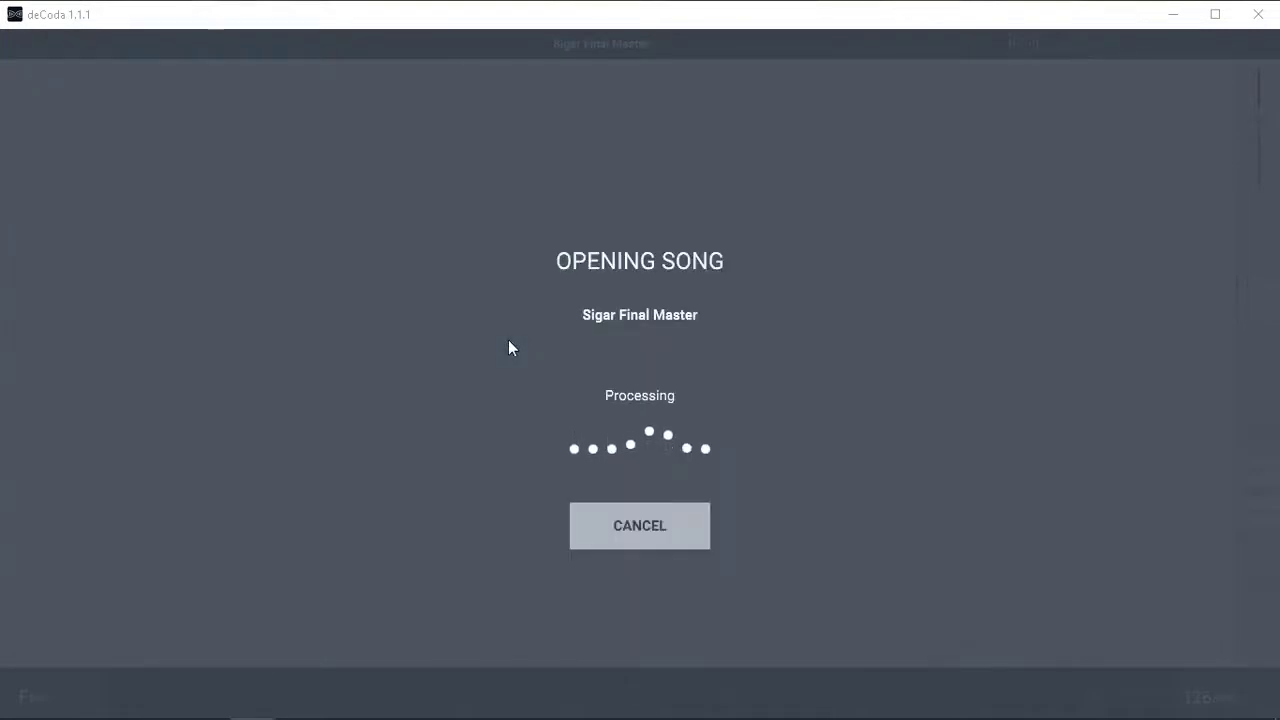
mouse_move(670, 398)
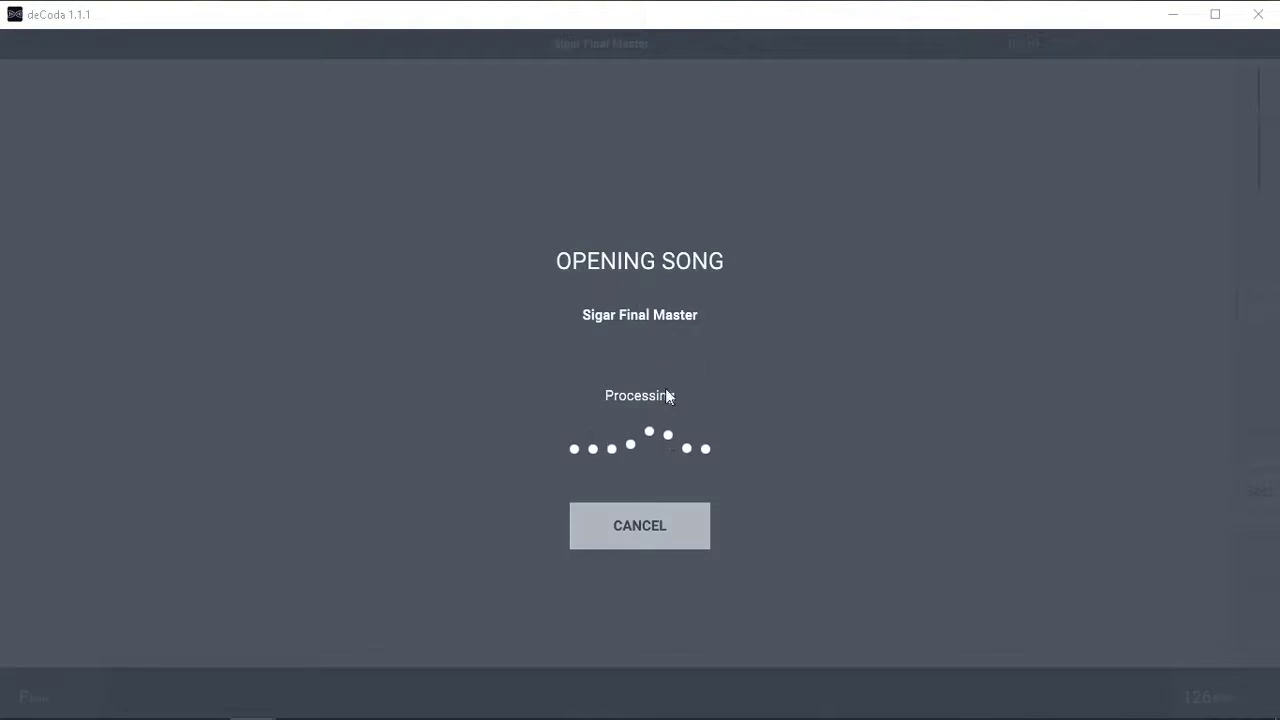
mouse_move(660, 336)
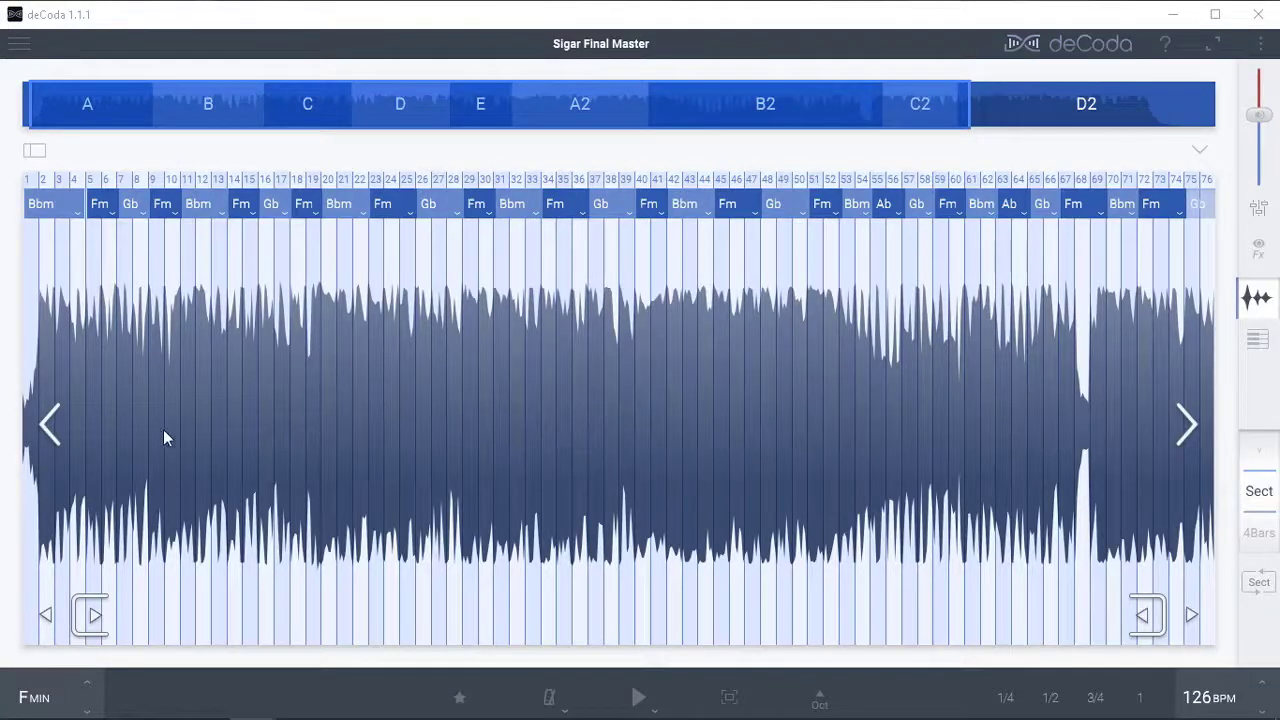
mouse_move(968, 104)
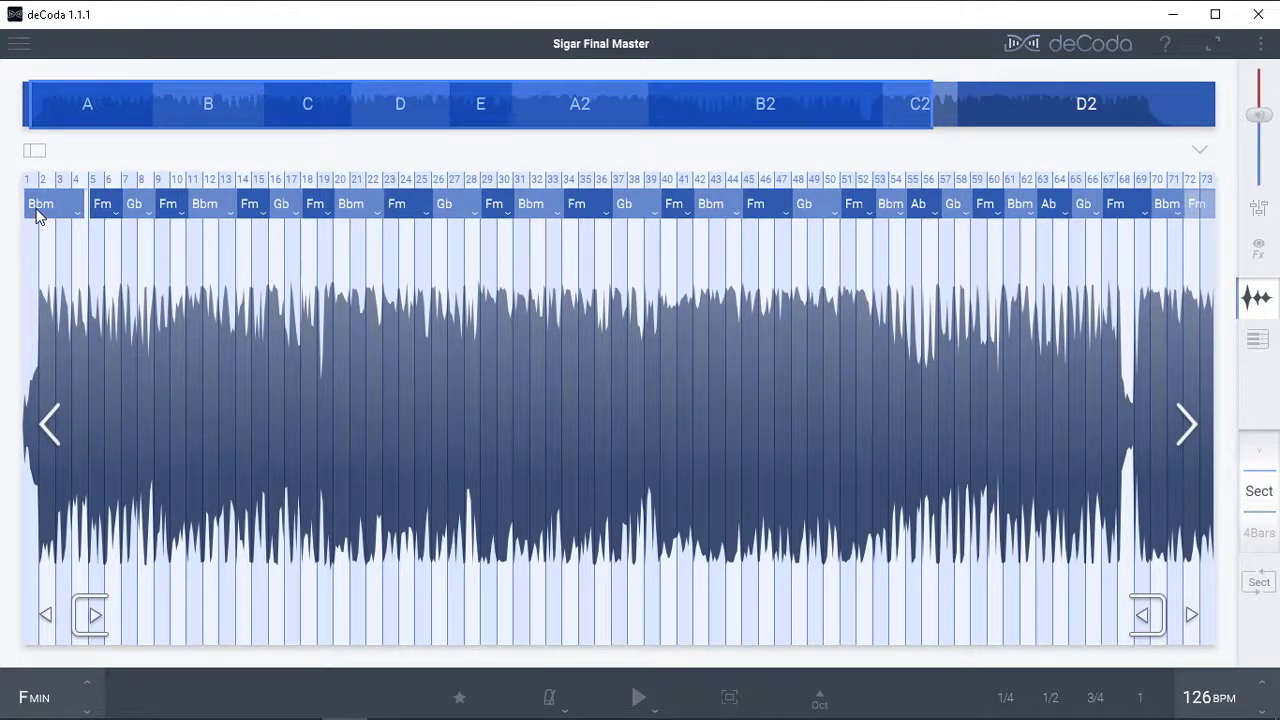
mouse_move(138, 210)
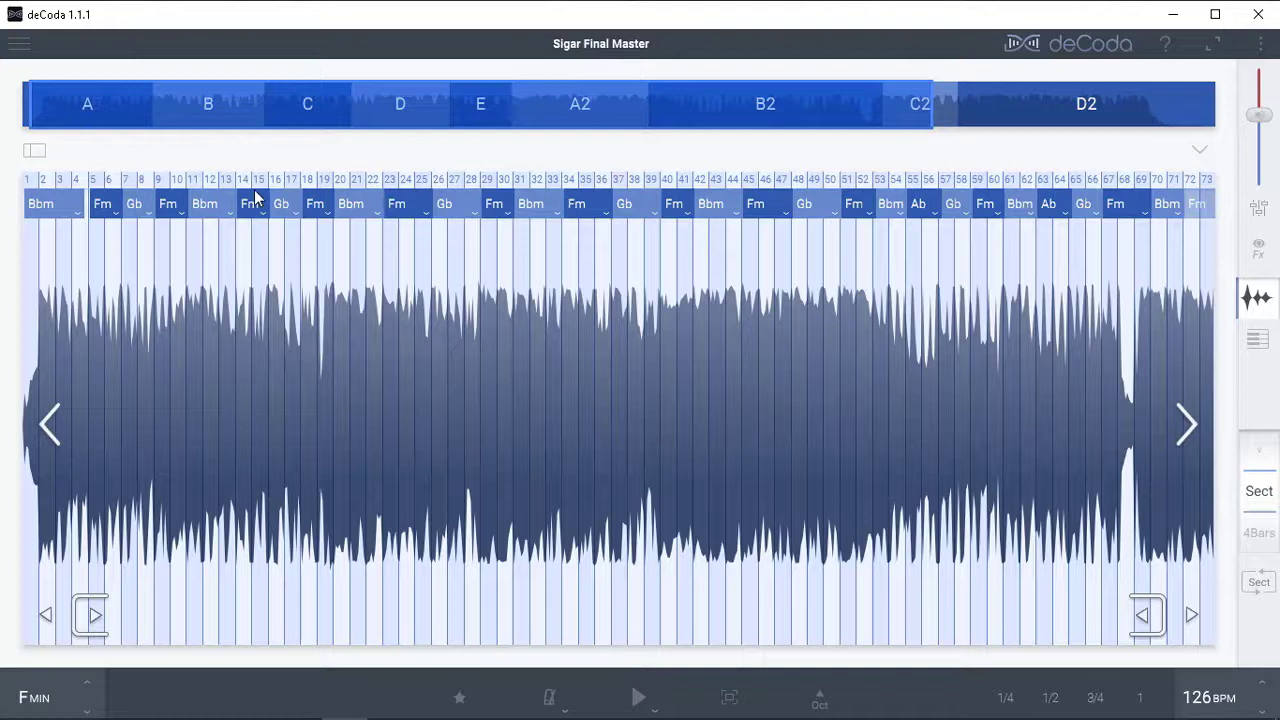
mouse_move(104, 196)
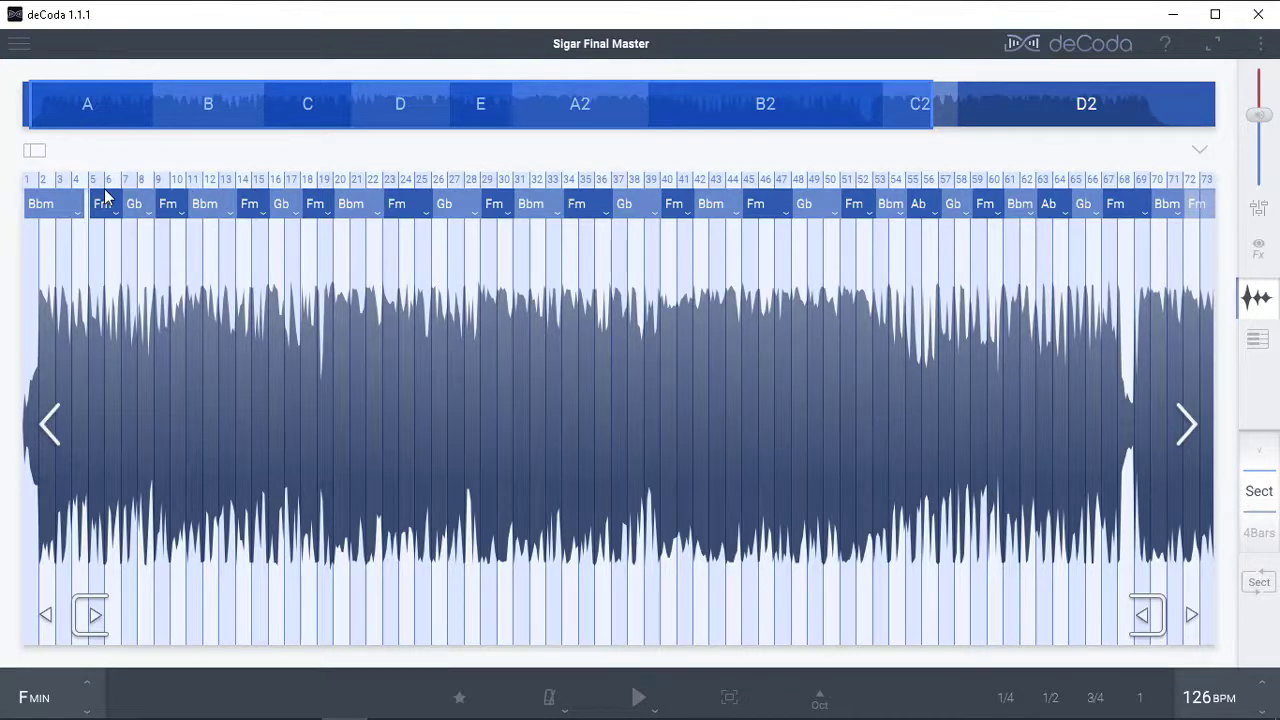
mouse_move(300, 228)
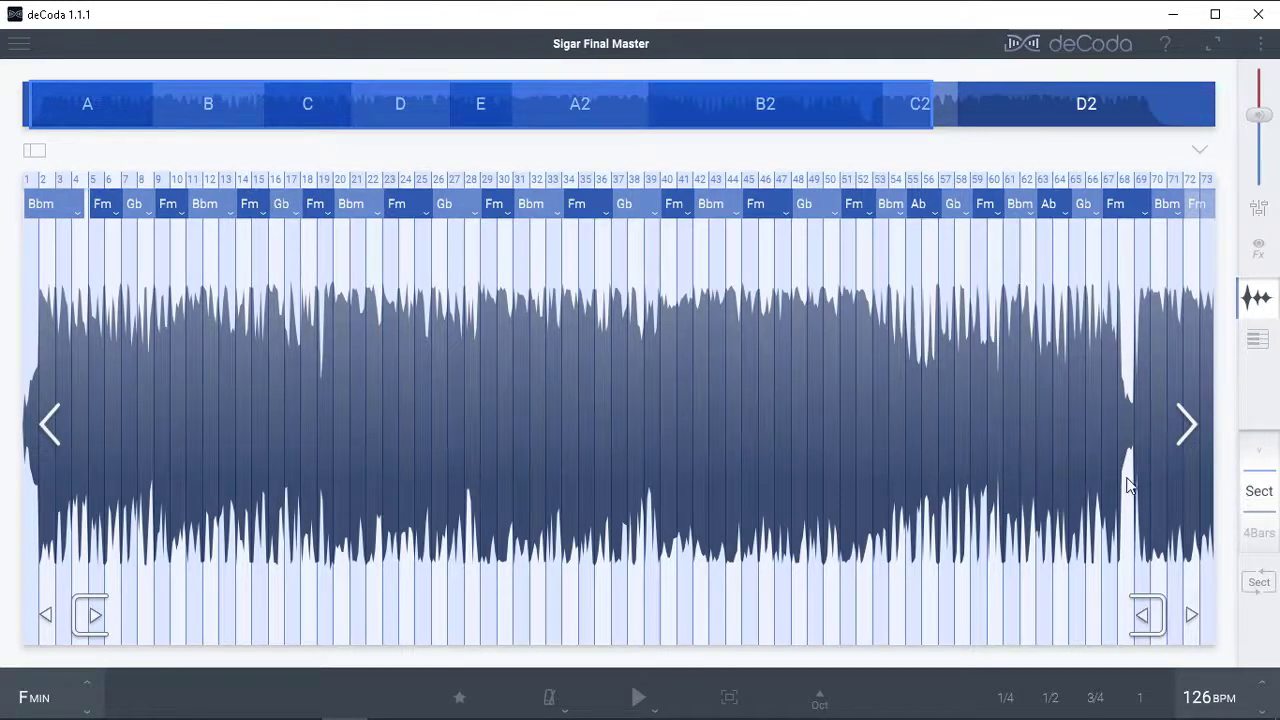
mouse_move(1204, 708)
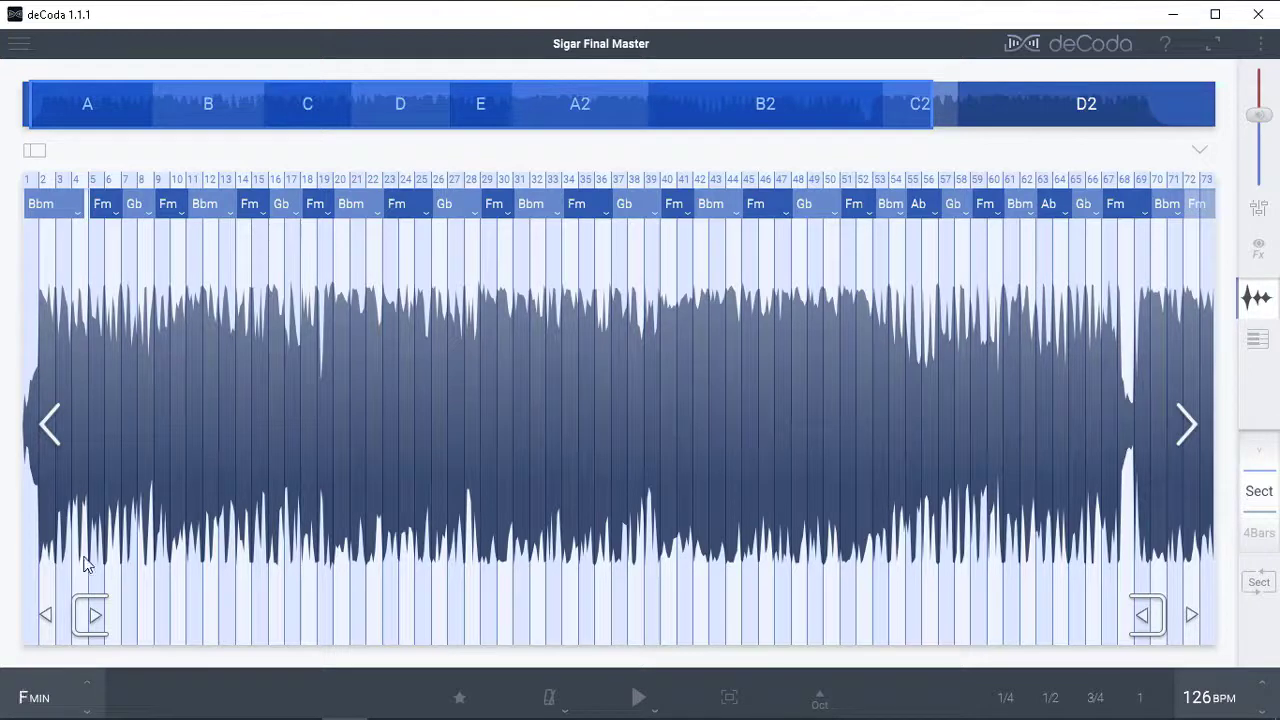
mouse_move(1064, 350)
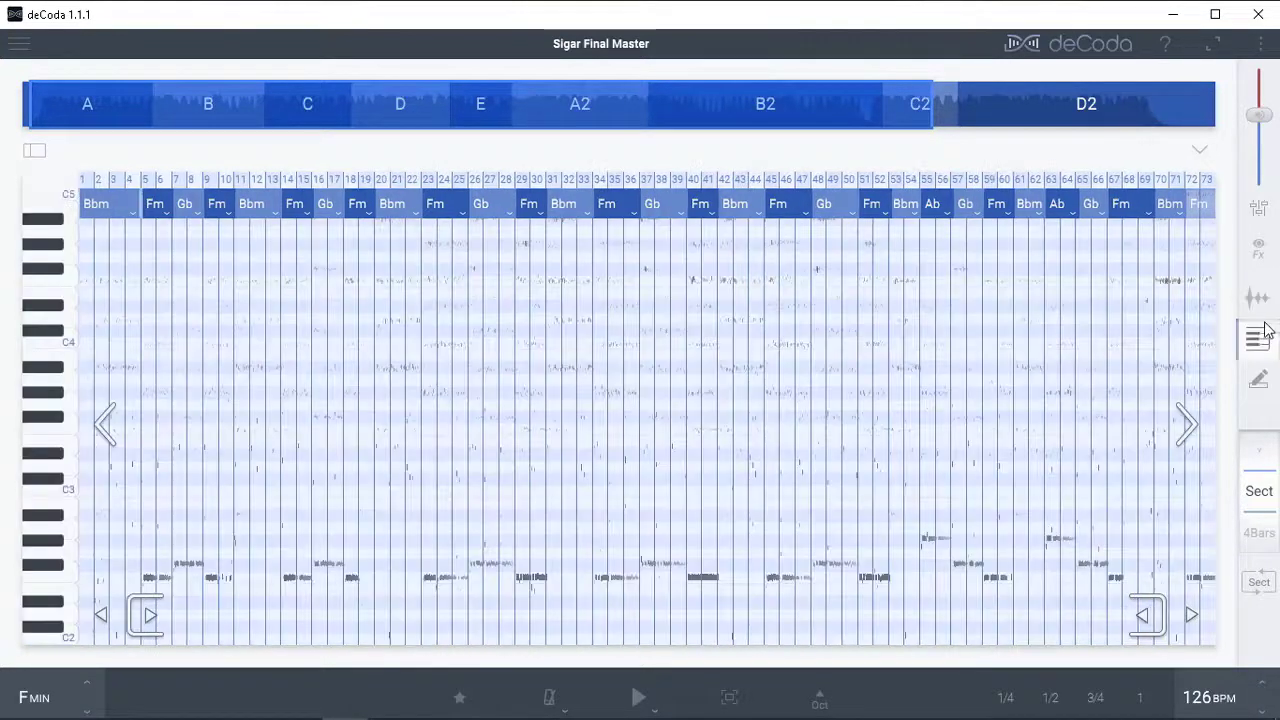
- Return Sigar Final Master to the waveform view with the chord row on top
click(1256, 296)
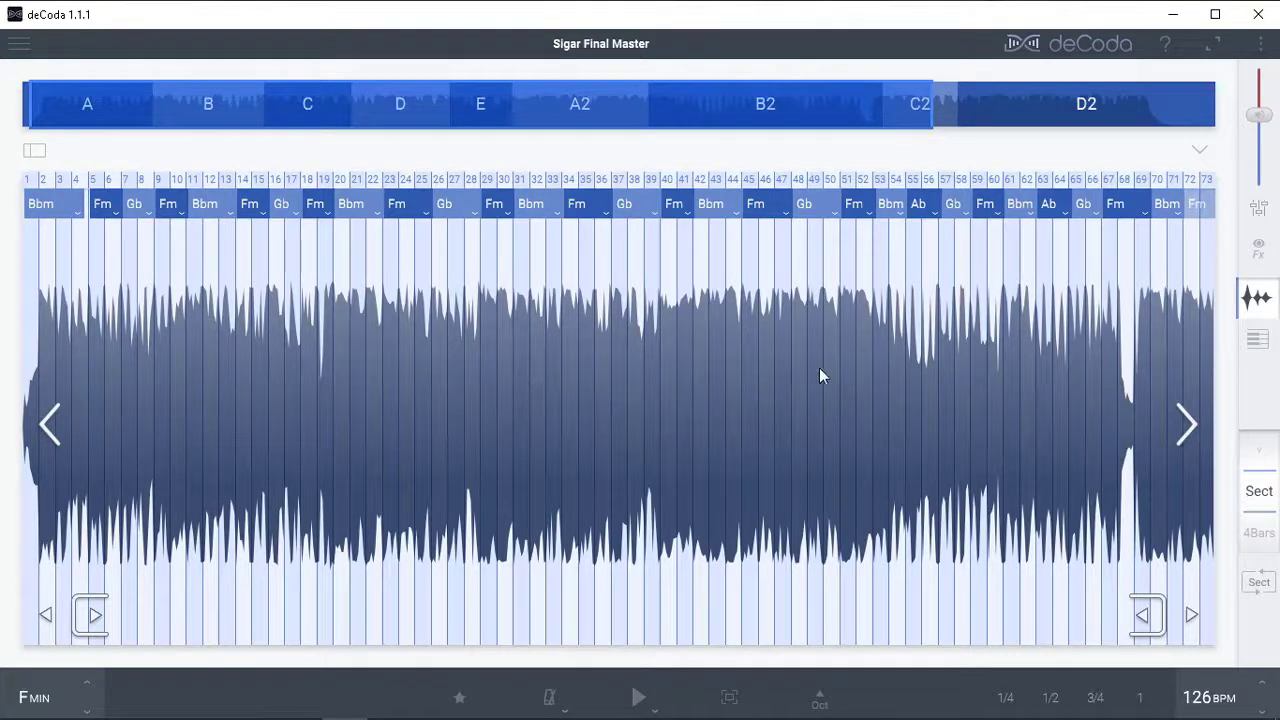
mouse_move(56, 438)
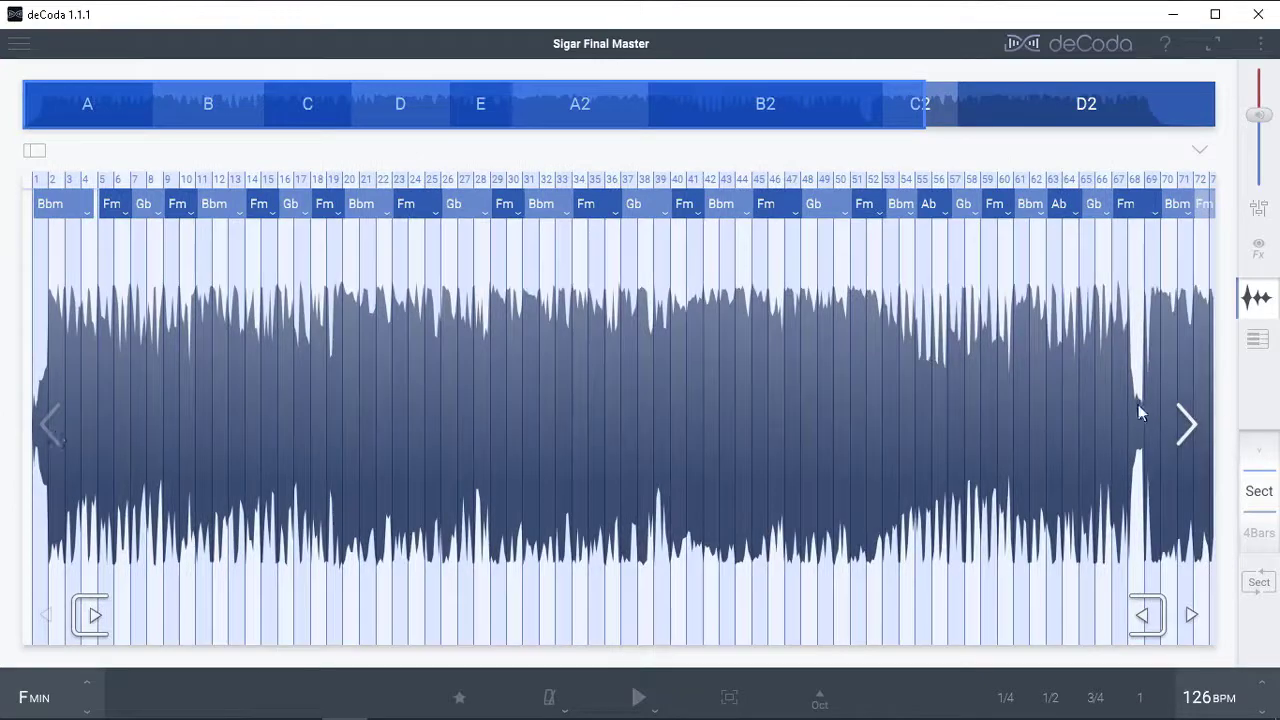
- Page forward to a later stretch of the song, then step back one page
click(1186, 424)
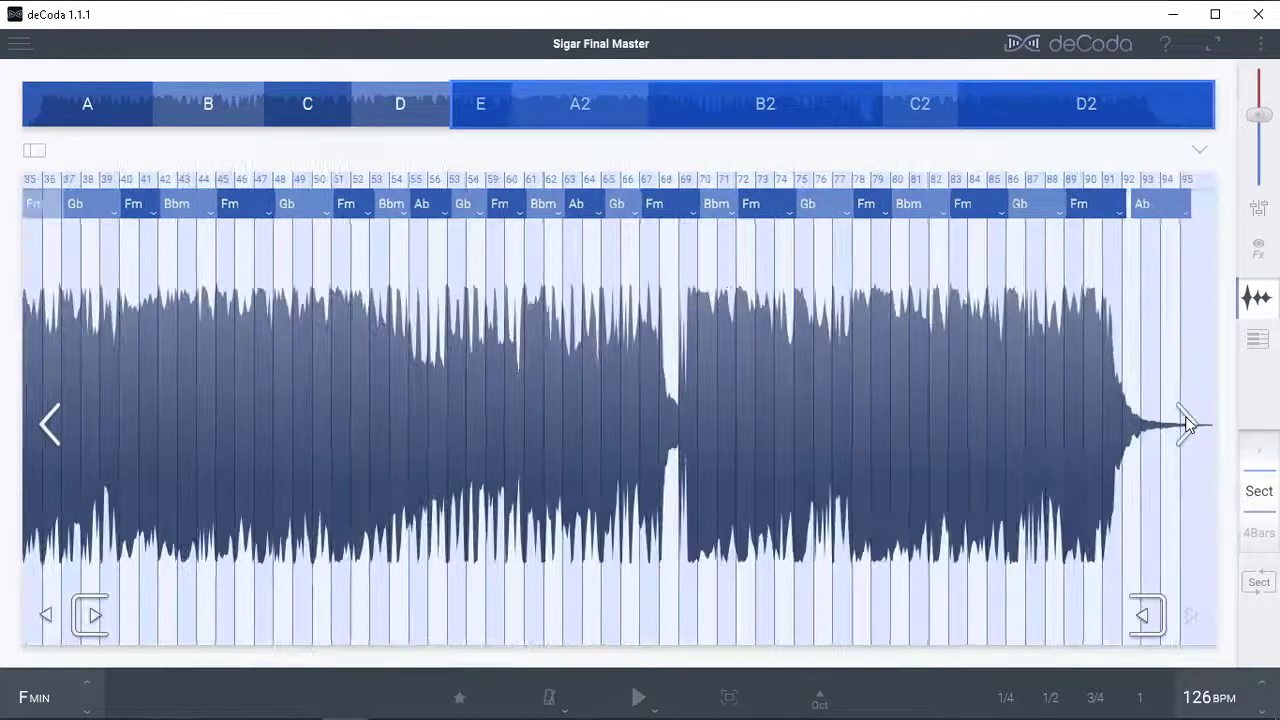
mouse_move(836, 284)
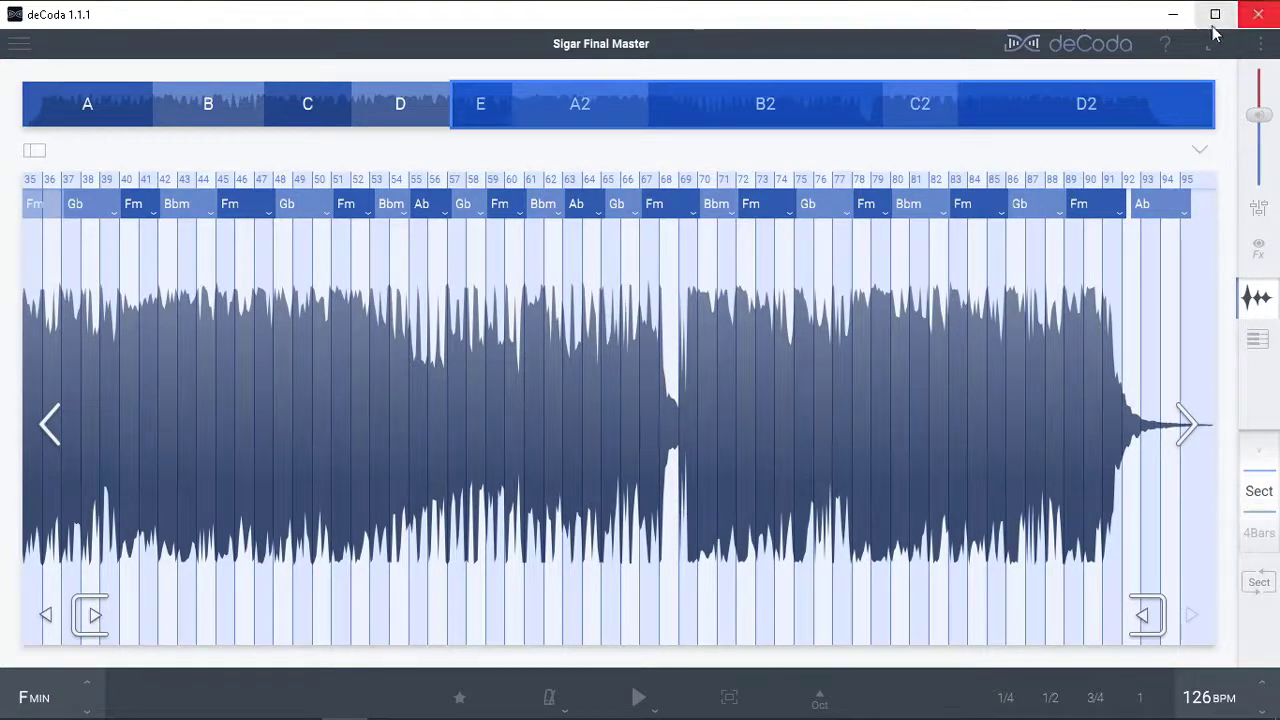
mouse_move(44, 428)
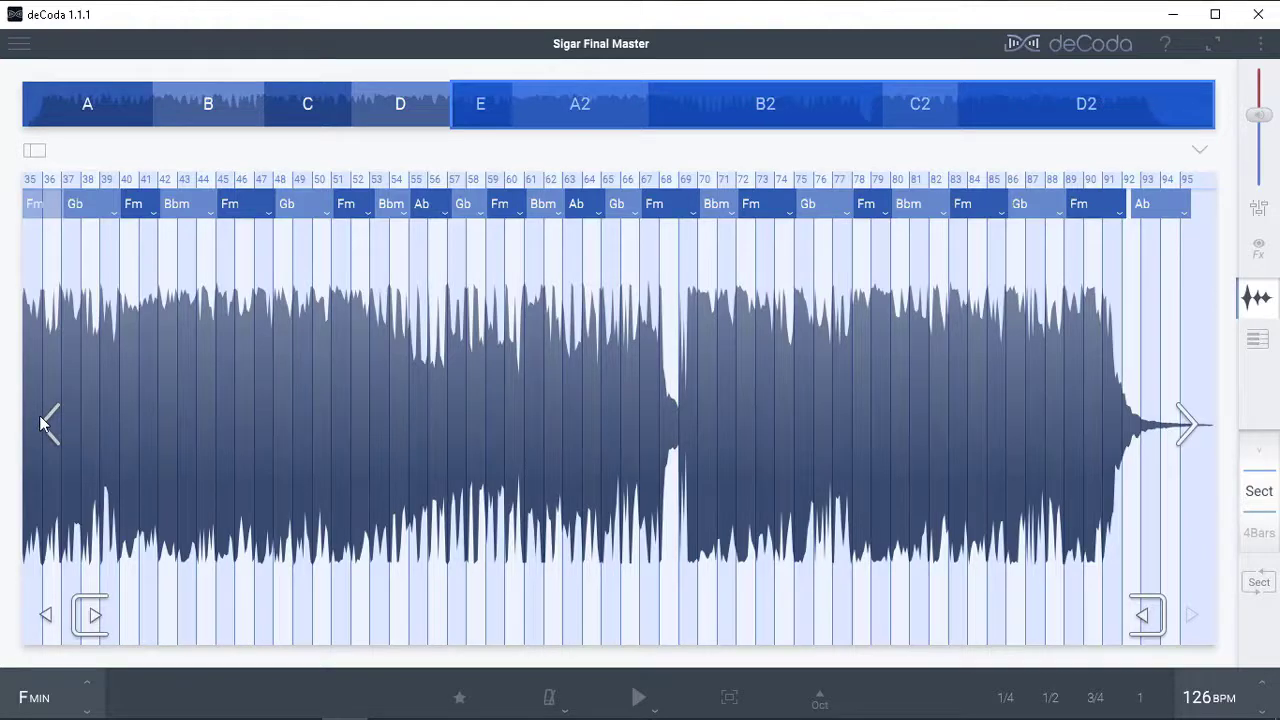
click(50, 424)
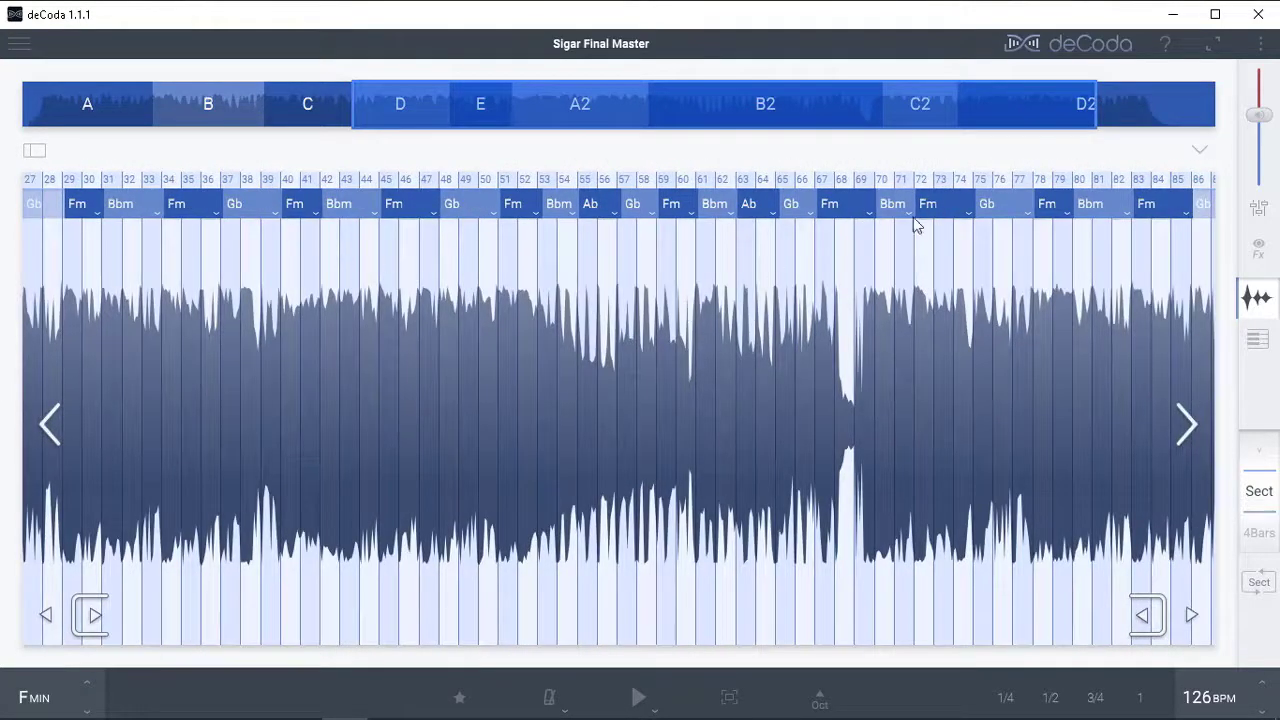